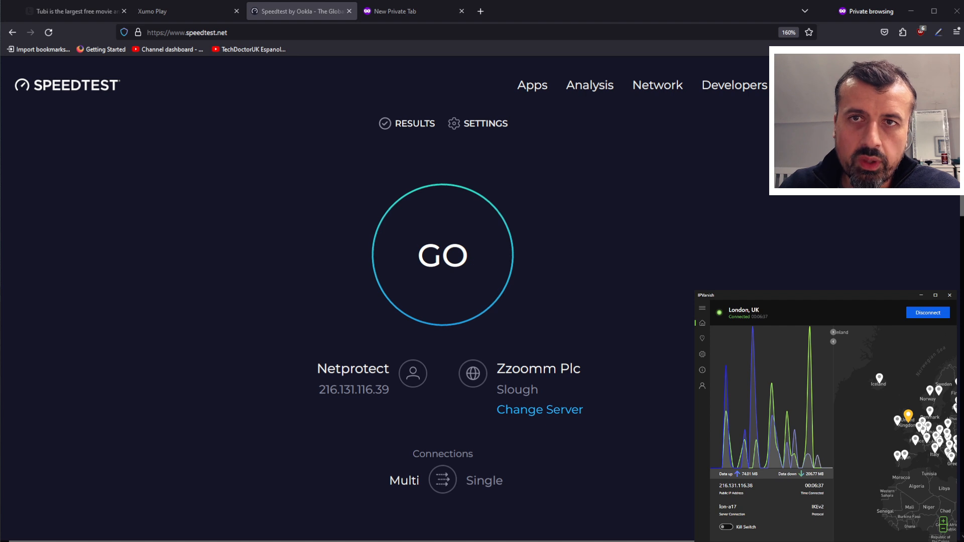
# Run Speedtest over the London VPN until it shows 253.48 Mbps download and 29.00 Mbps upload
pyautogui.click(442, 255)
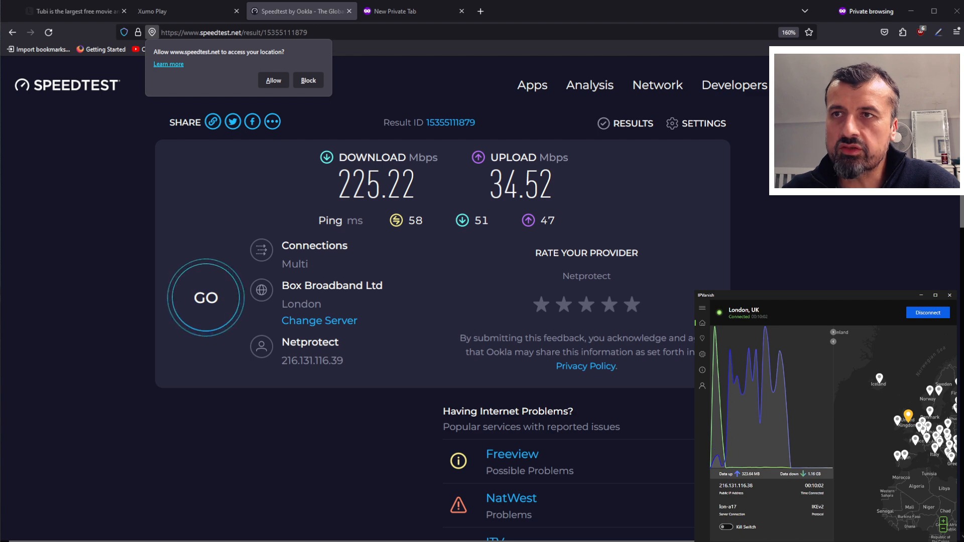
pyautogui.click(48, 33)
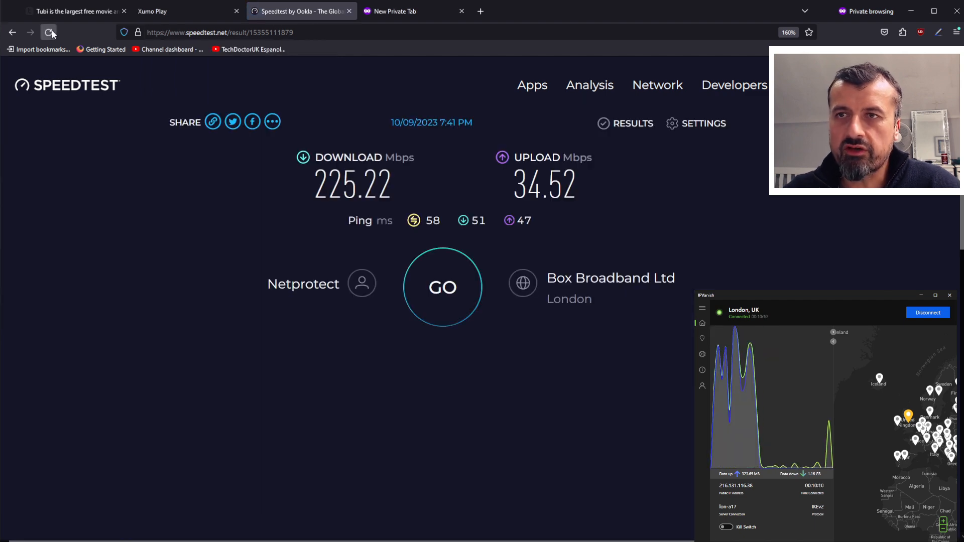
pyautogui.click(50, 32)
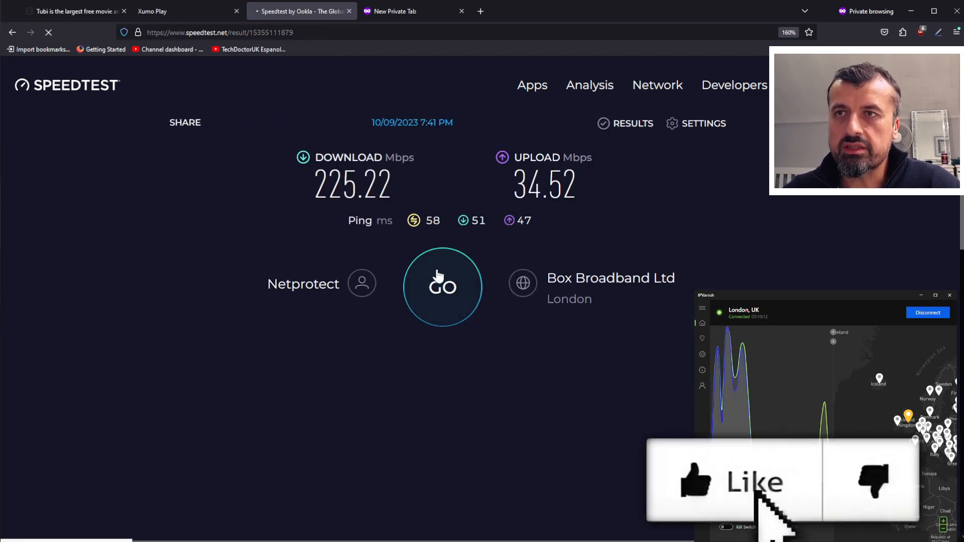
pyautogui.click(442, 287)
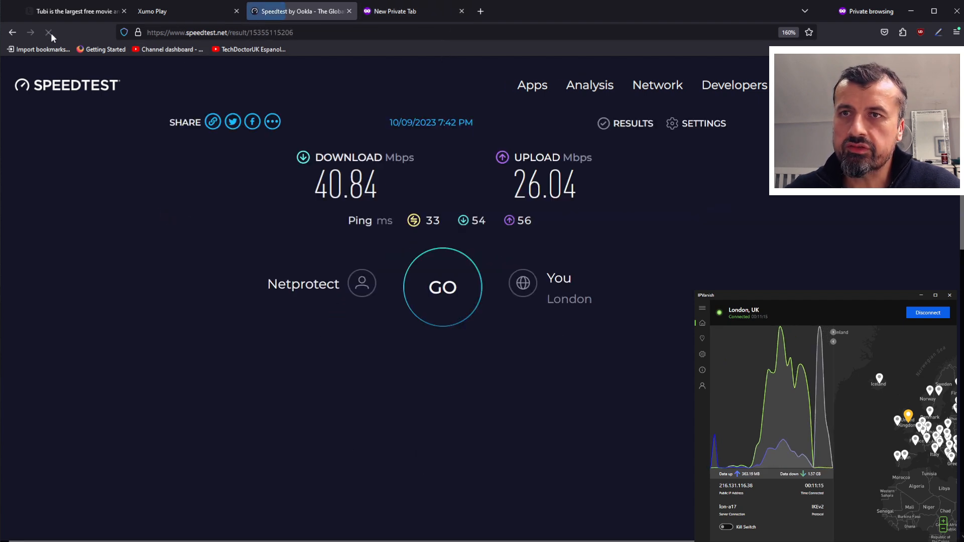
pyautogui.click(442, 287)
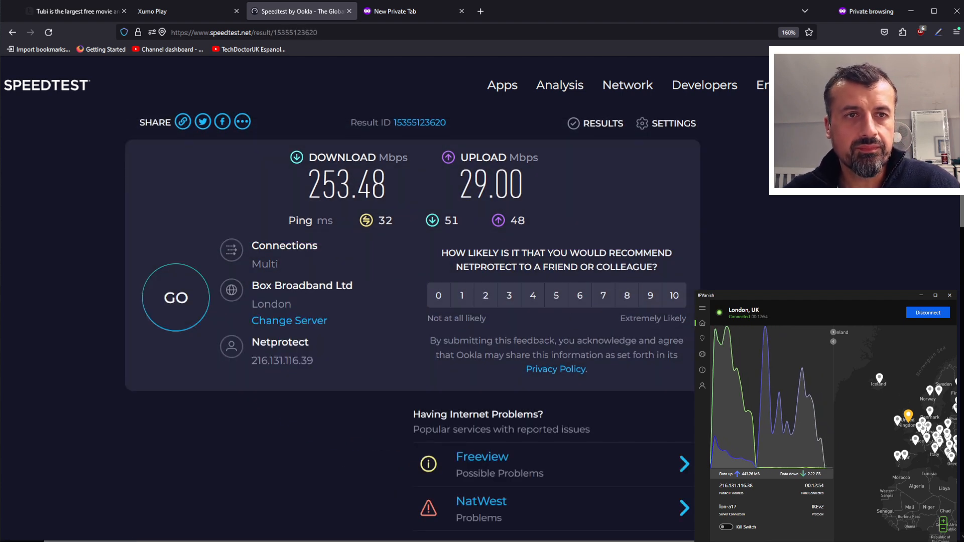
# Disconnect IPVanish, select WireGuard in Protocol settings, and reconnect to London, UK
pyautogui.click(702, 354)
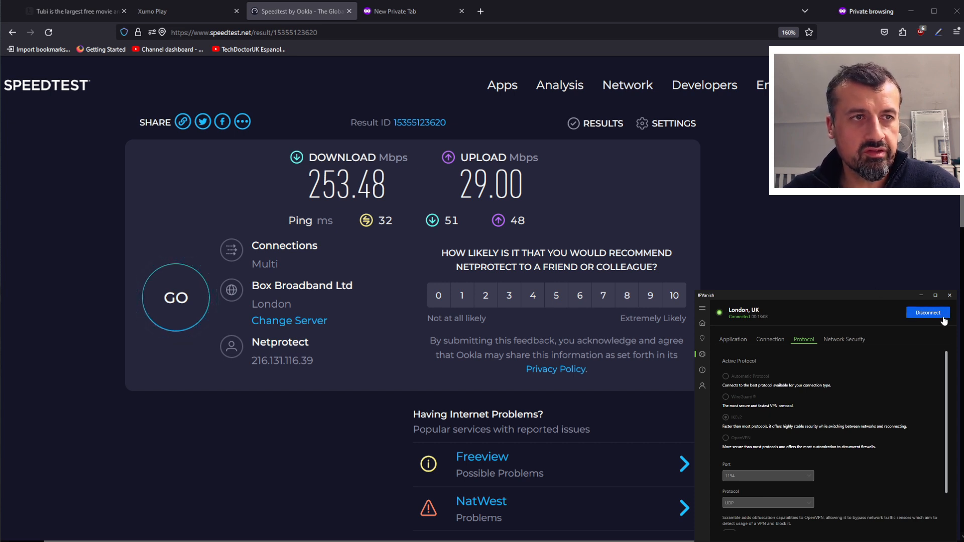
pyautogui.click(928, 313)
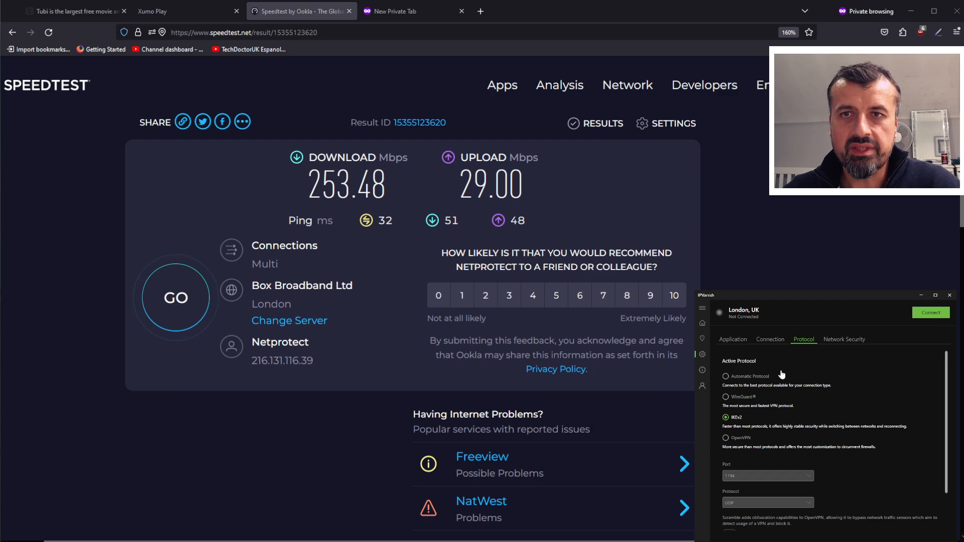
pyautogui.click(726, 396)
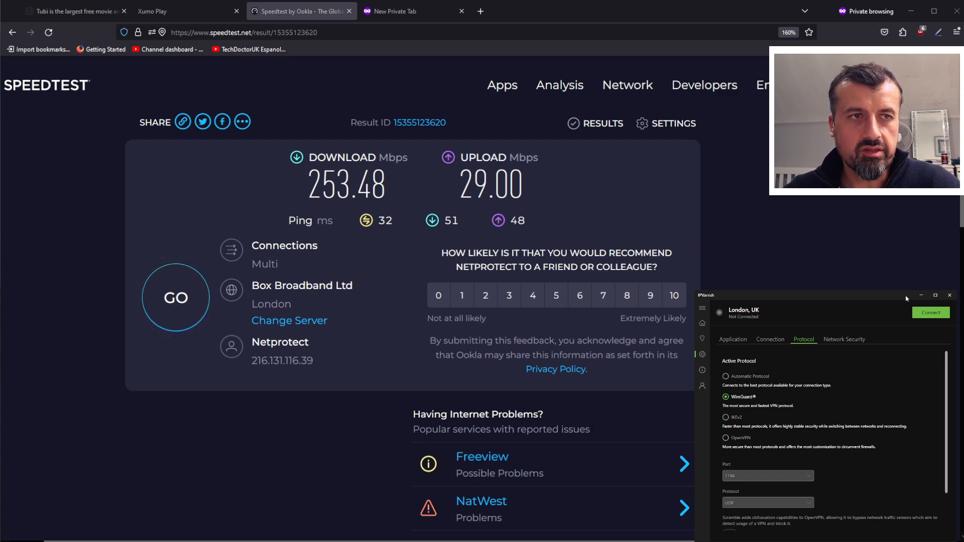
pyautogui.click(930, 313)
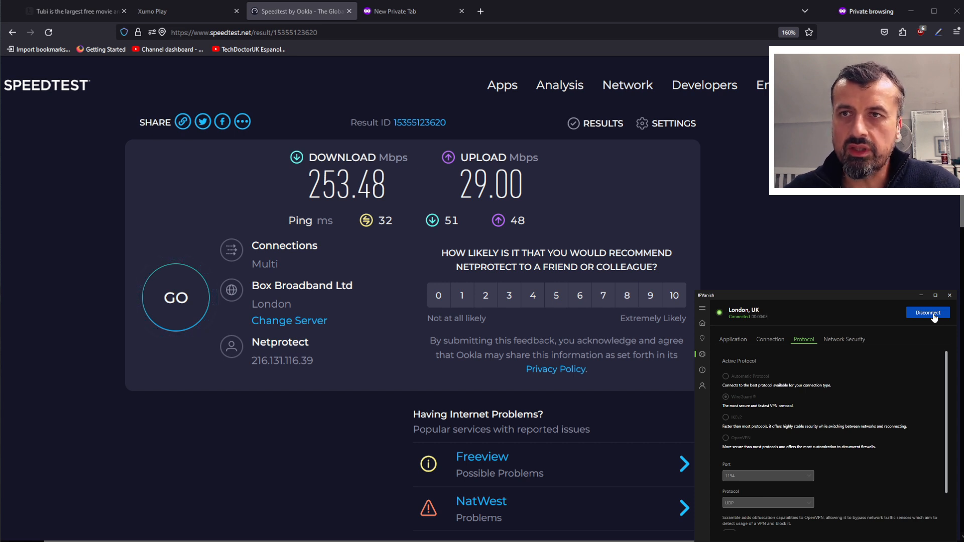
pyautogui.moveTo(889, 276)
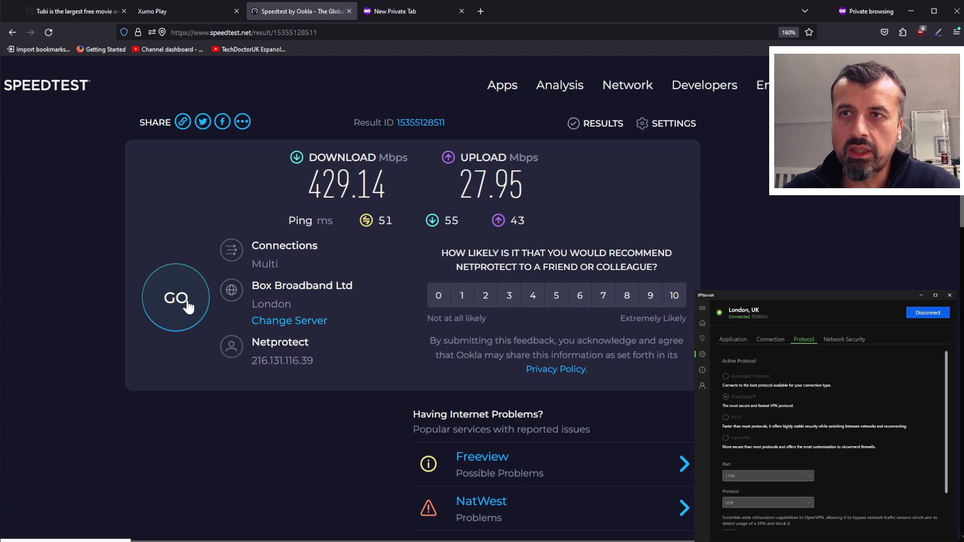
# Rerun Speedtest several times over WireGuard, reaching 416.20 Mbps download and 34.42 Mbps upload
pyautogui.click(176, 298)
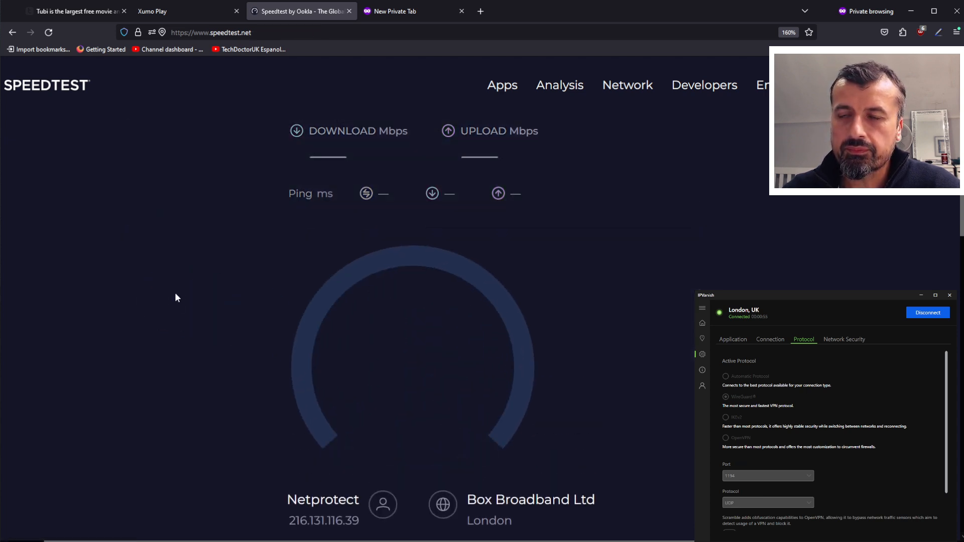
pyautogui.click(412, 350)
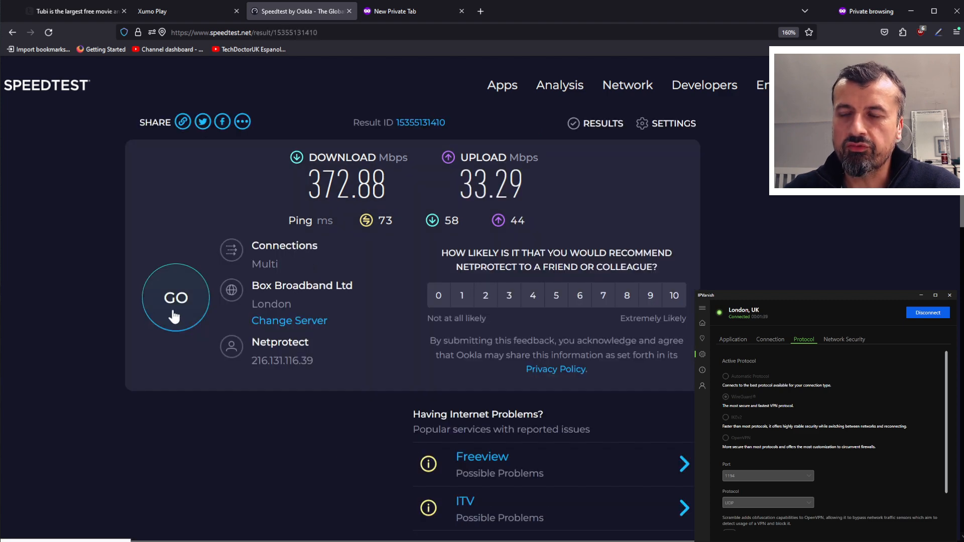
pyautogui.click(175, 298)
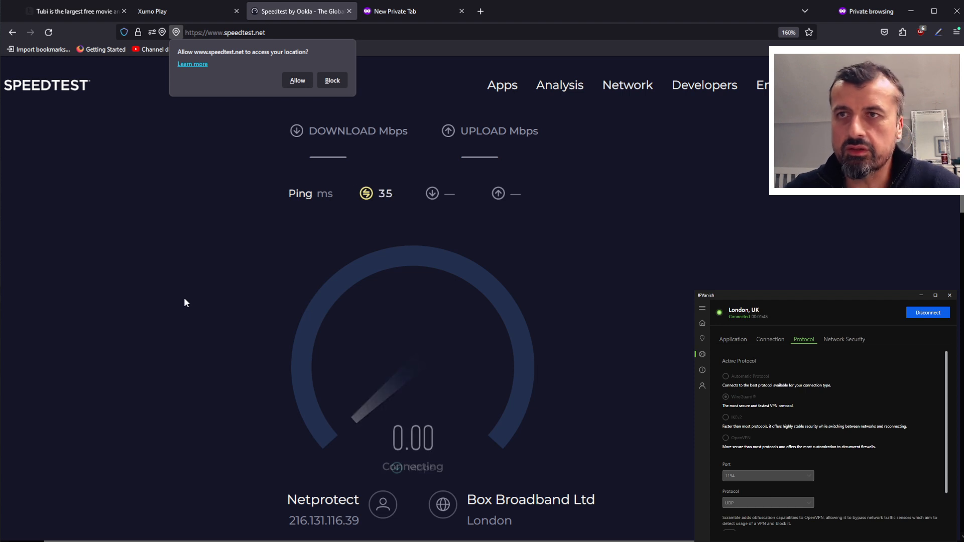
pyautogui.click(332, 80)
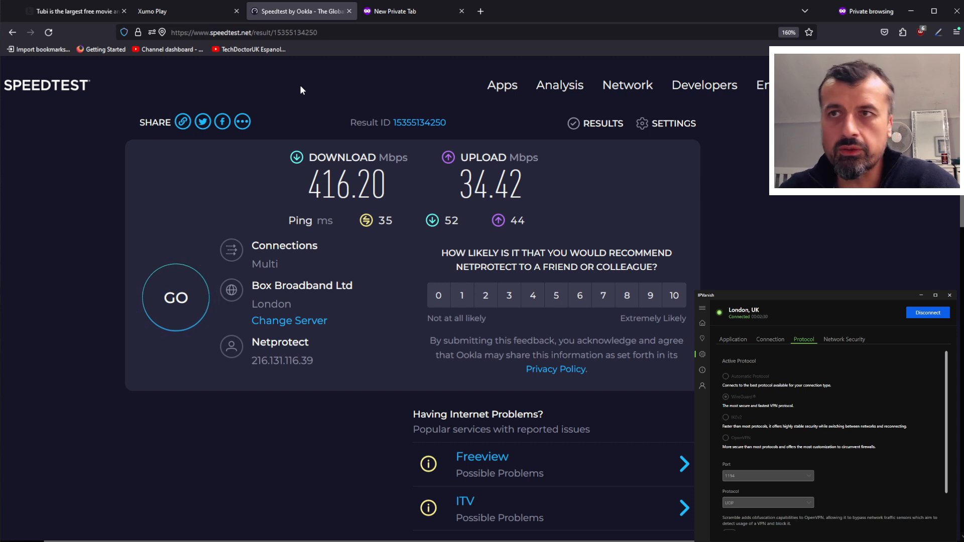
pyautogui.moveTo(250, 140)
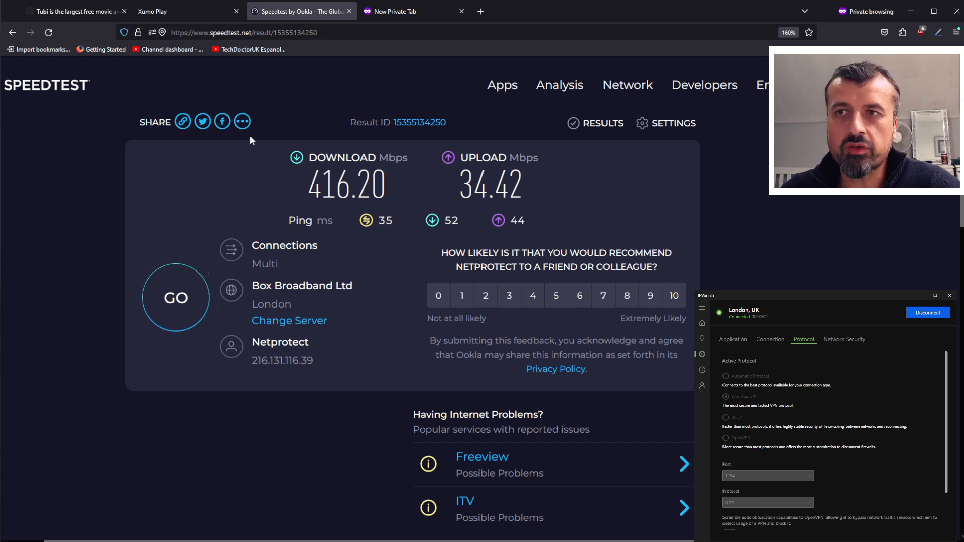
pyautogui.moveTo(52, 93)
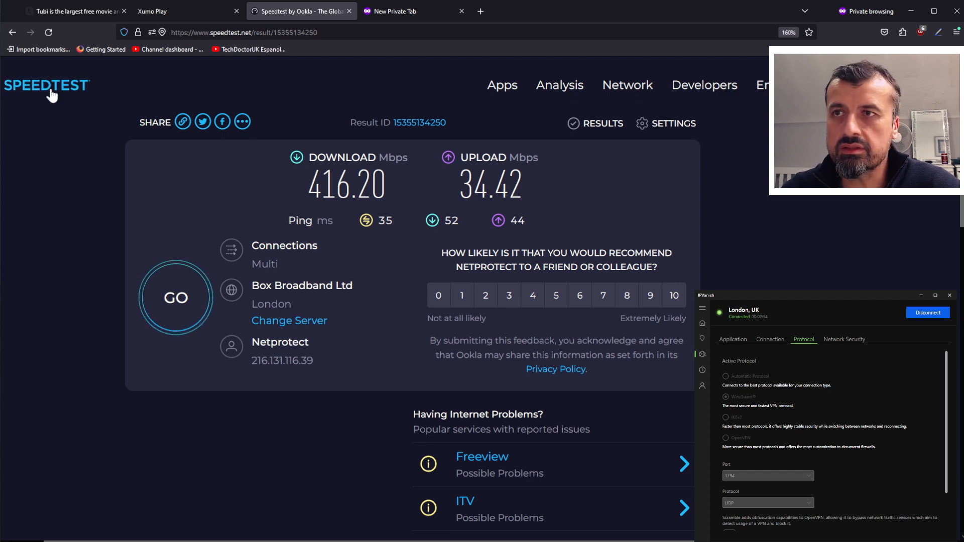
# Check Tubi's 'We're Sorry' page, then view Xumo Play's US-only geo-block notice
pyautogui.click(74, 11)
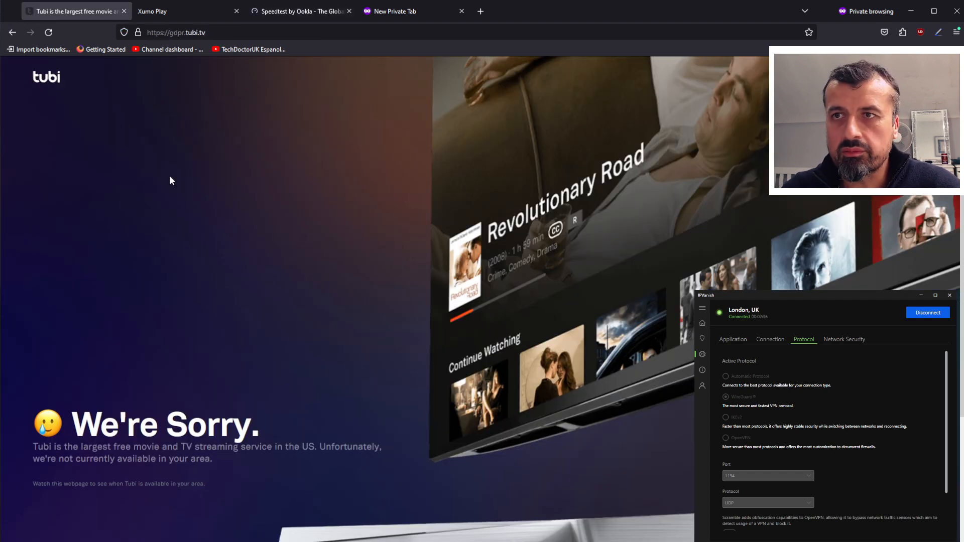
pyautogui.scroll(-3)
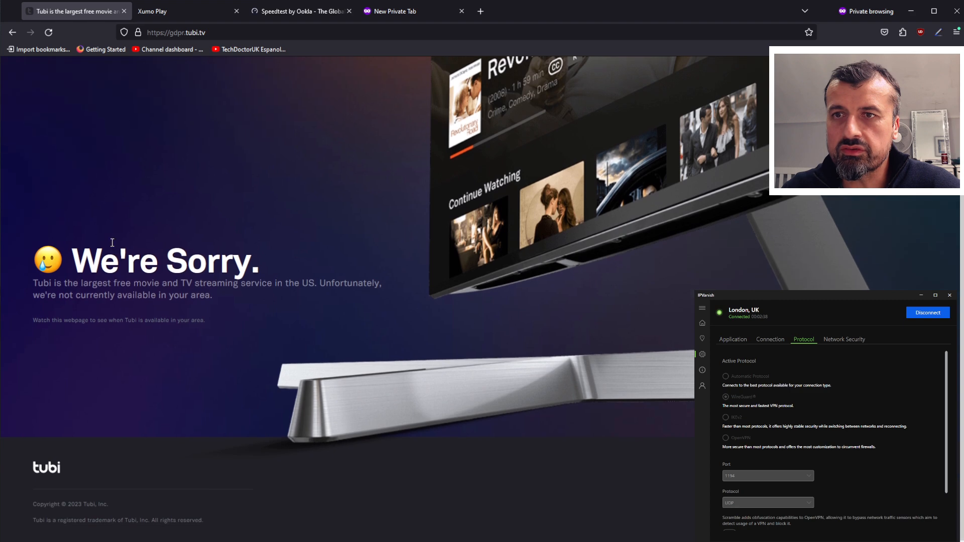
pyautogui.scroll(3)
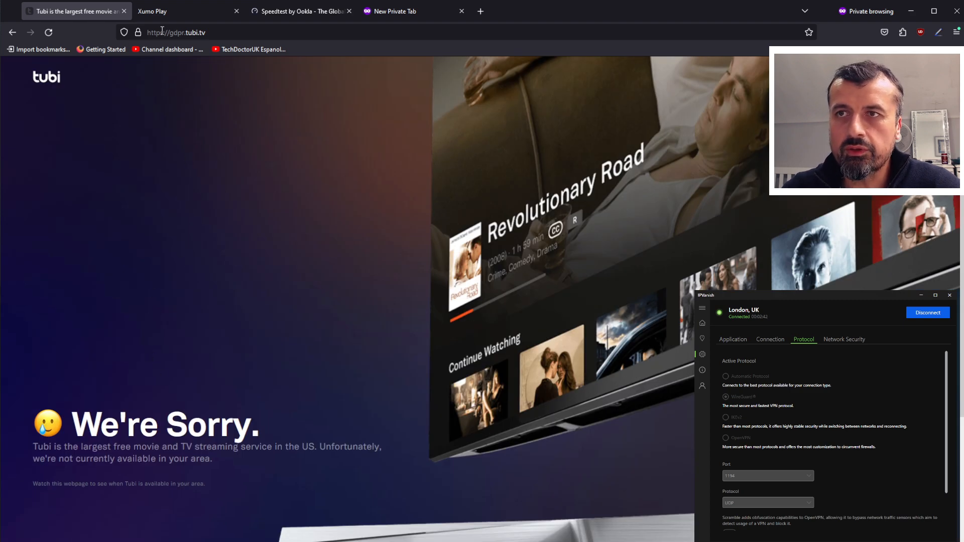
pyautogui.click(181, 11)
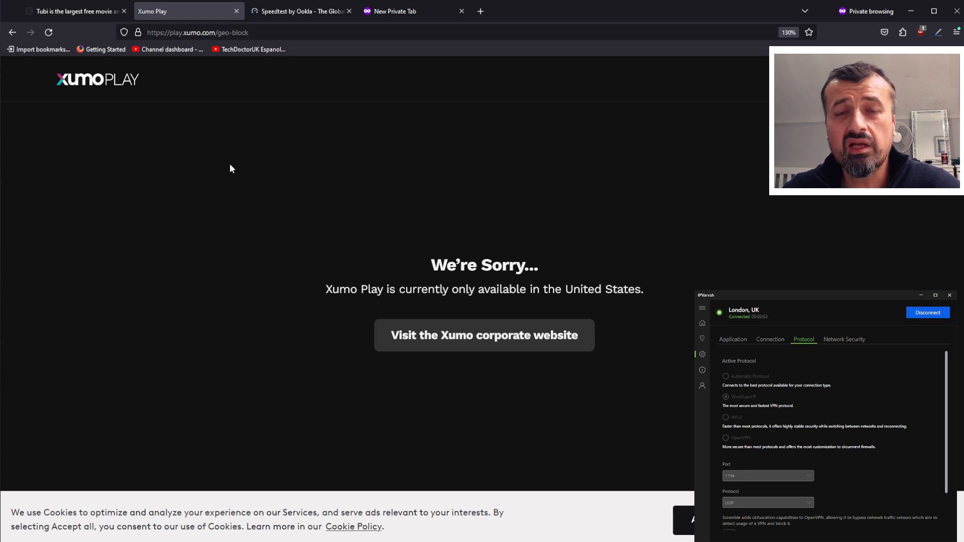
pyautogui.moveTo(332, 206)
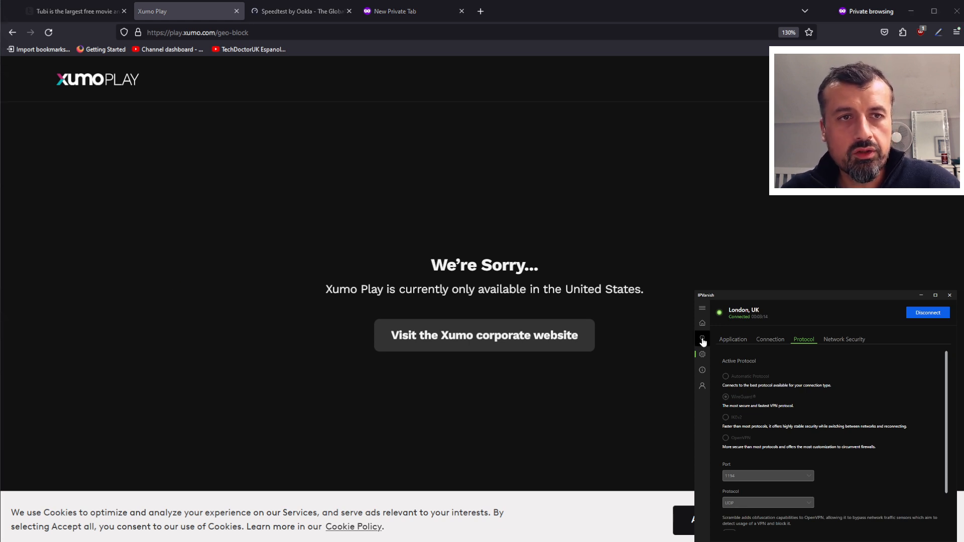
# Choose United States – New York from IPVanish's server locations to connect
pyautogui.click(702, 338)
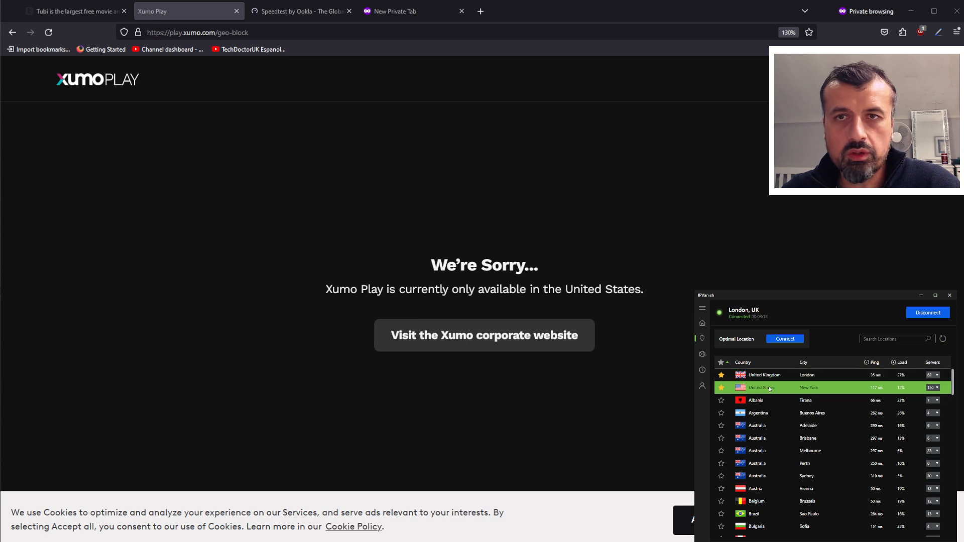
pyautogui.click(928, 313)
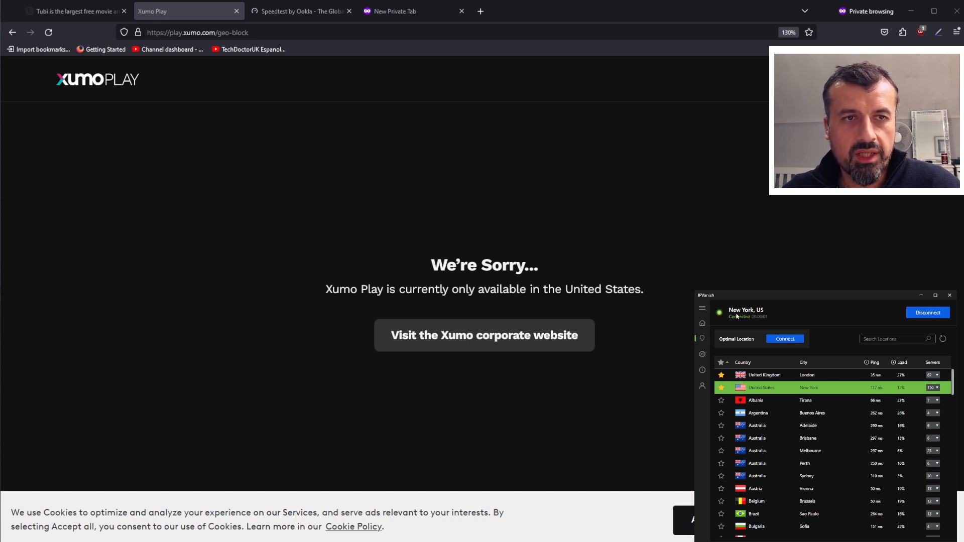
pyautogui.moveTo(746, 326)
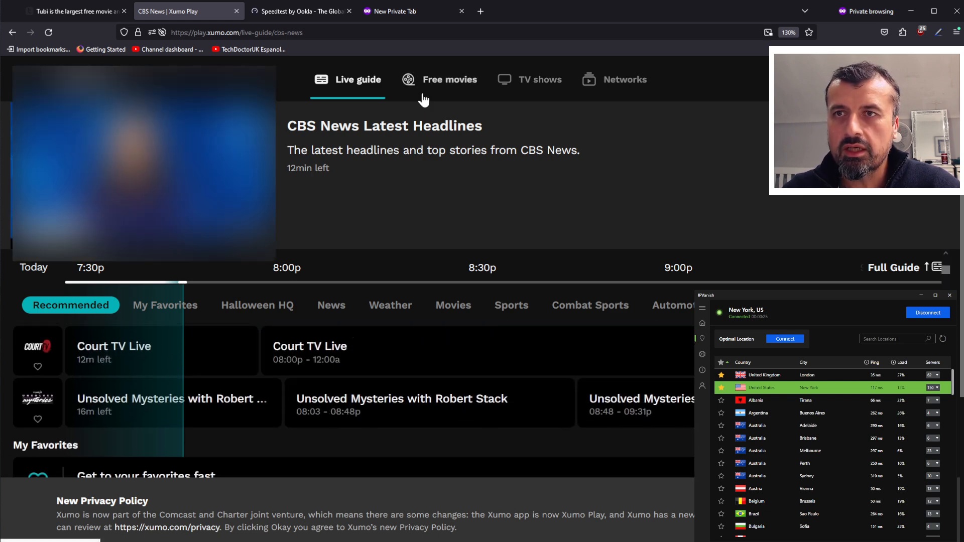
# Load Xumo Play's free movies and Tubi's catalogue, then switch to IPVanish's pricing page
pyautogui.click(449, 80)
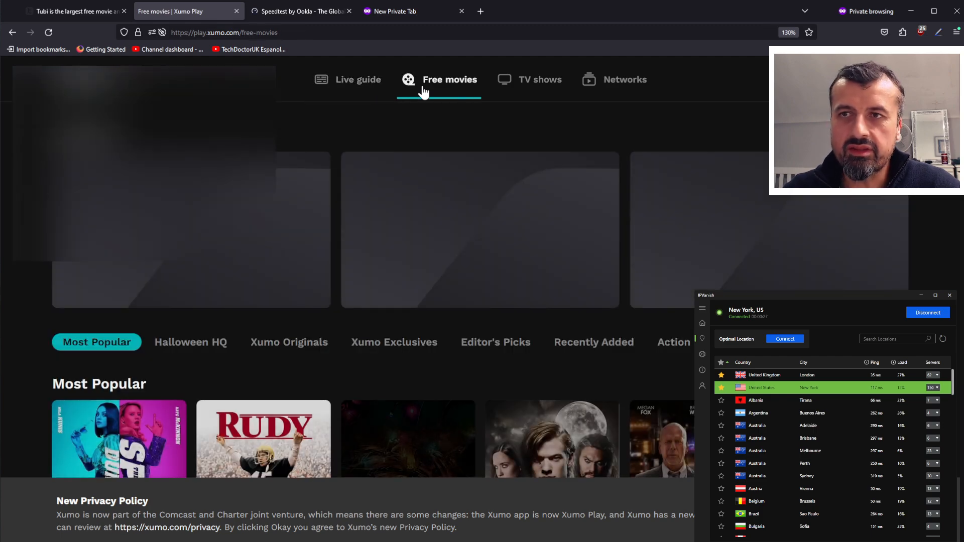
pyautogui.click(71, 11)
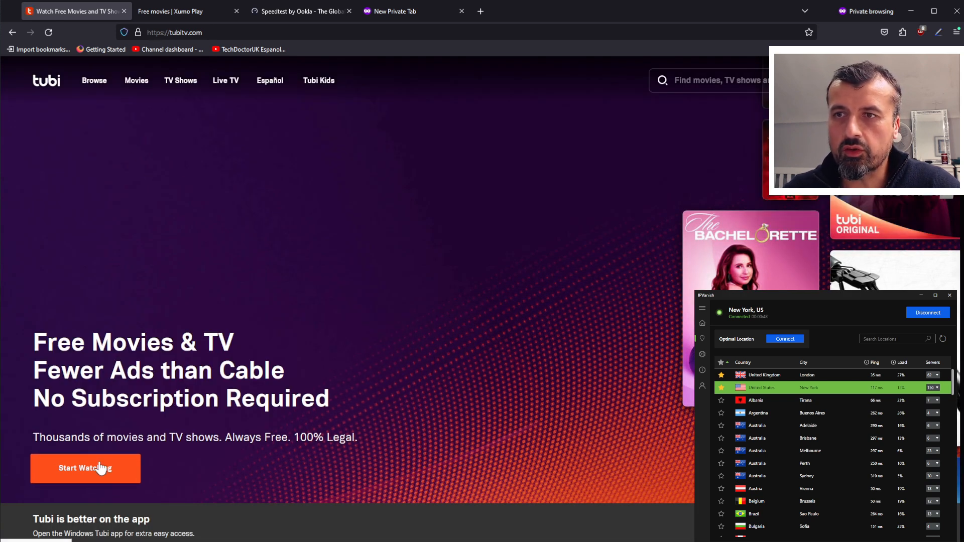
pyautogui.click(85, 468)
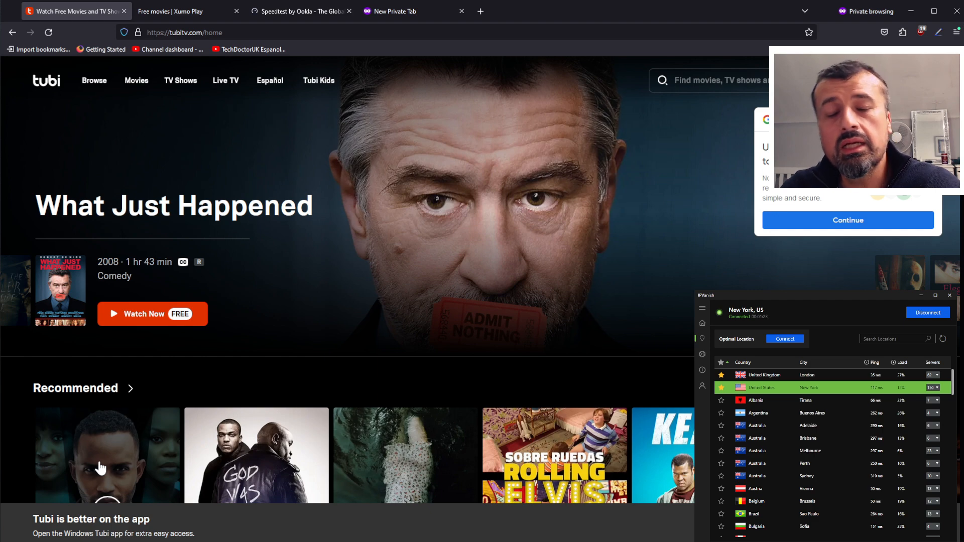
pyautogui.click(414, 11)
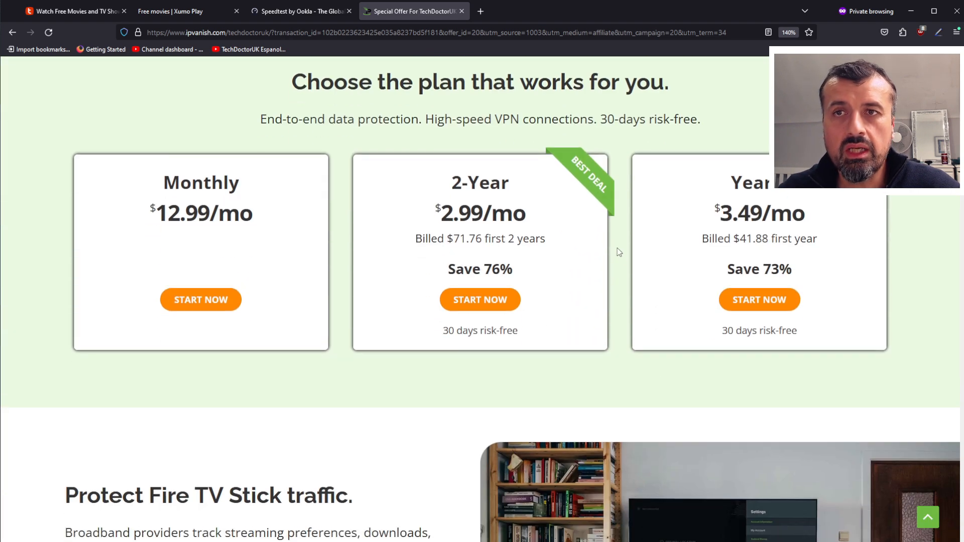
pyautogui.moveTo(538, 264)
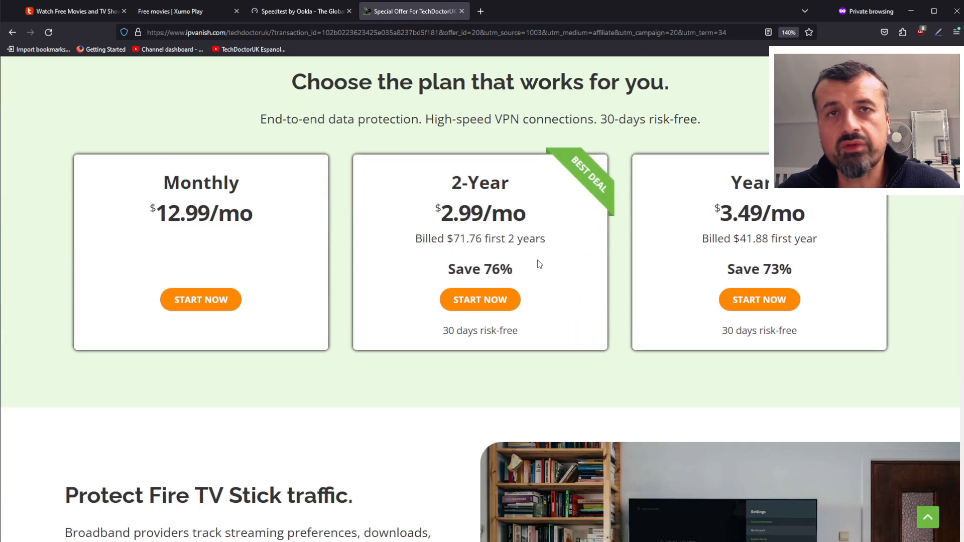